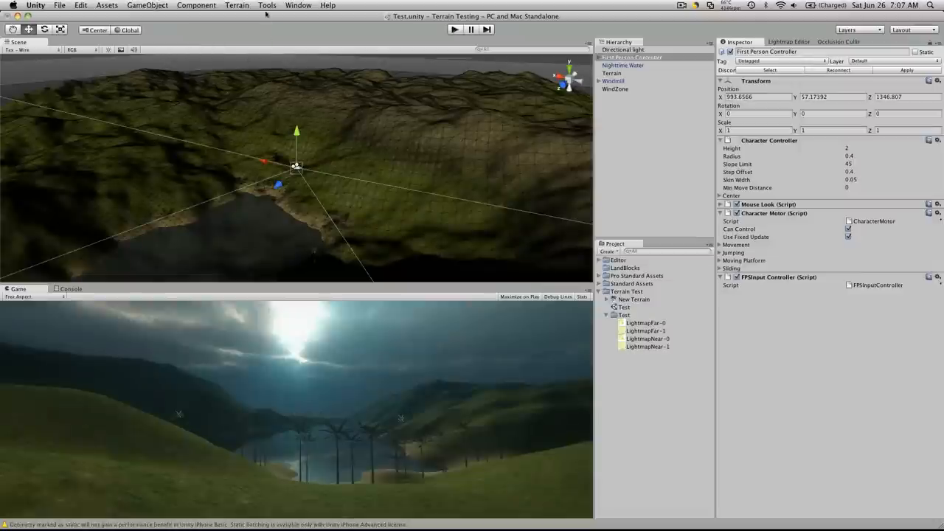
Show the Occlusion Culling settings with the Build button and the 451.8 KB PVS size.
{"action": "left_click", "coordinate": [267, 5]}
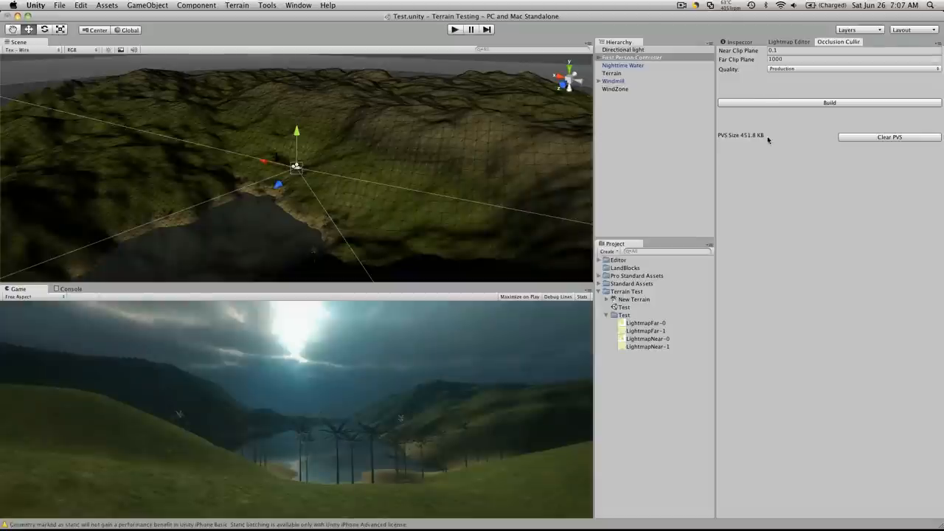
{"action": "mouse_move", "coordinate": [789, 144]}
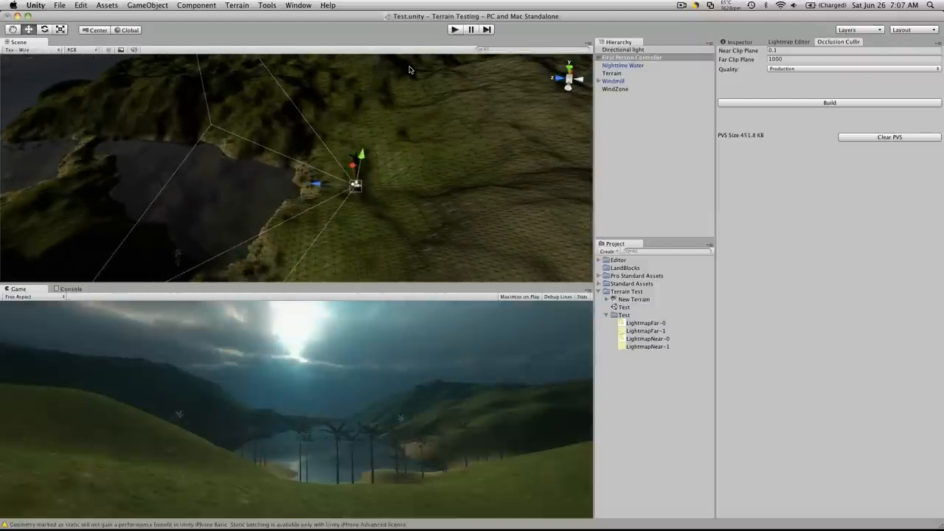
Review the terrain's width, height, length and resolutions via Terrain > Set Resolution, then dismiss it.
{"action": "left_click", "coordinate": [237, 5]}
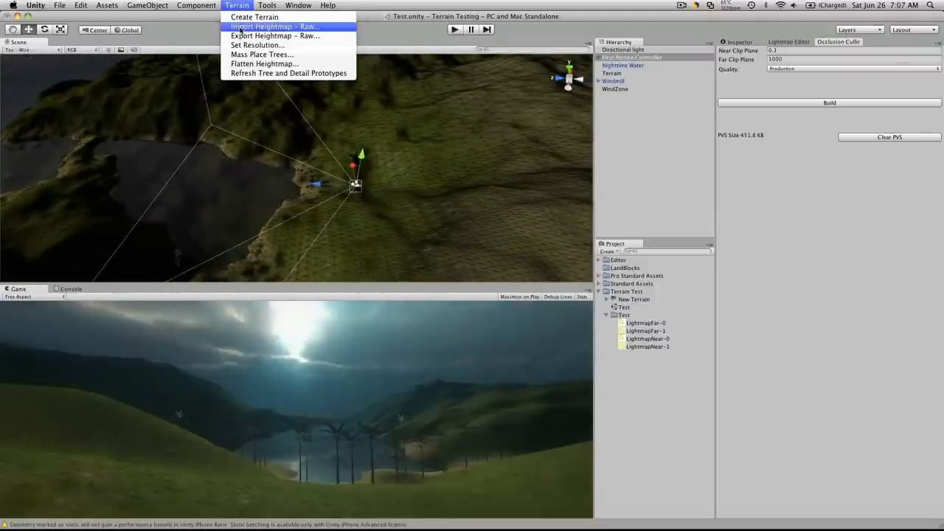
{"action": "left_click", "coordinate": [258, 45]}
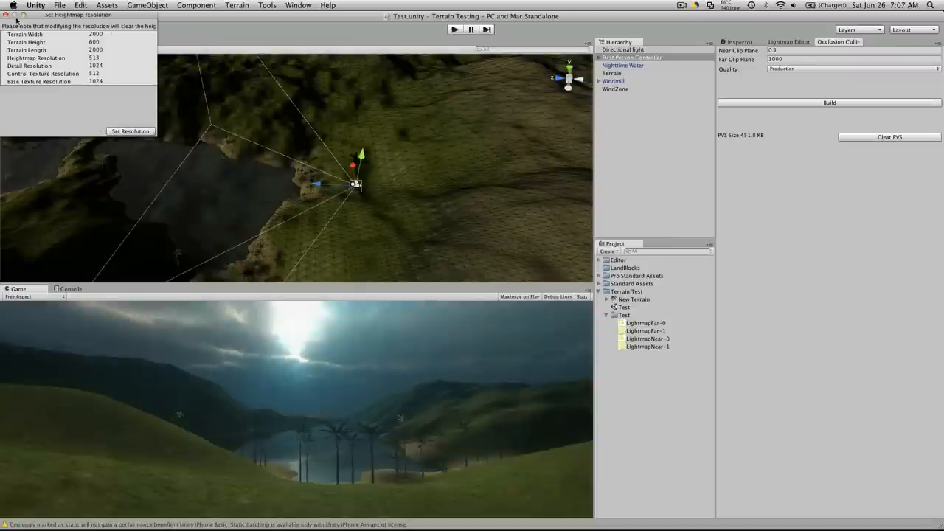
{"action": "left_click", "coordinate": [131, 130]}
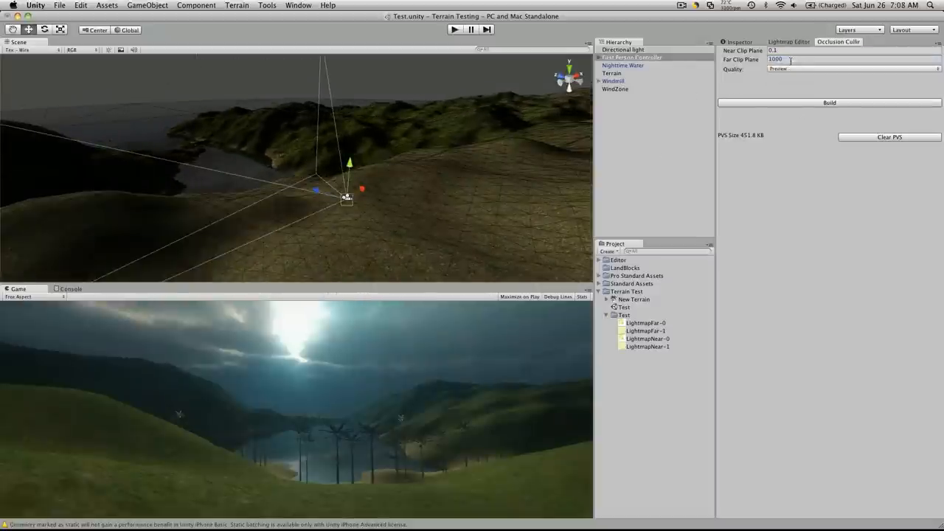
Focus the Terrain object and list the Scene view's render modes, currently textured wireframe.
{"action": "left_click", "coordinate": [611, 73]}
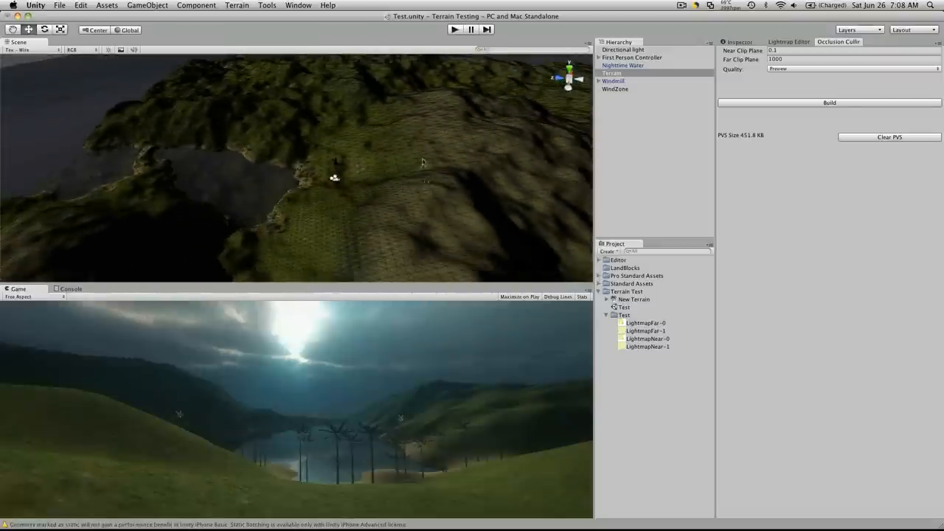
{"action": "left_click", "coordinate": [454, 29]}
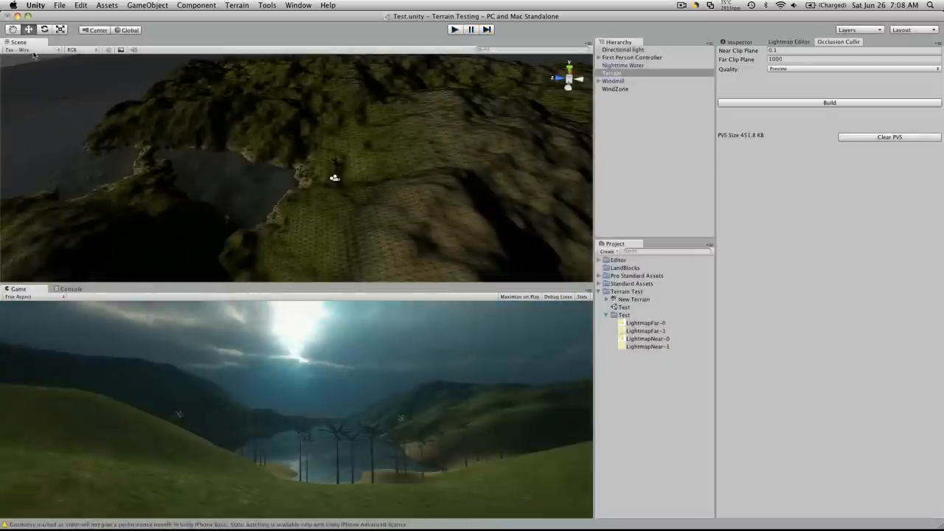
{"action": "left_click", "coordinate": [22, 49]}
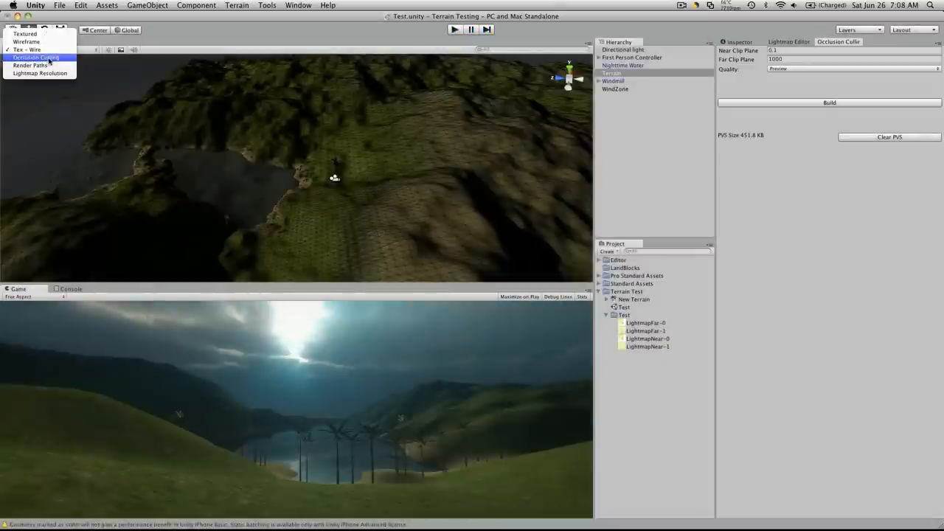
Draw the Scene view in Occlusion Culling mode, revealing blue and red visibility cells over the terrain.
{"action": "left_click", "coordinate": [36, 58]}
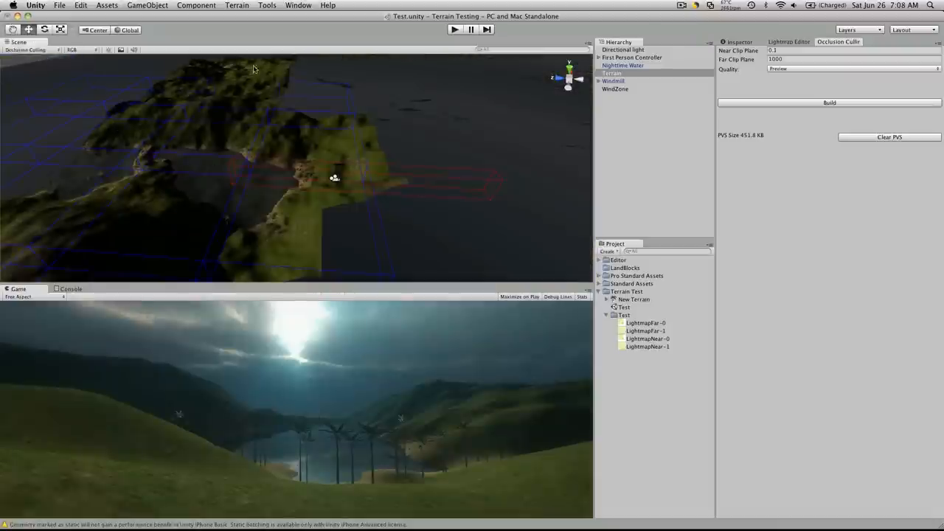
{"action": "mouse_move", "coordinate": [374, 250]}
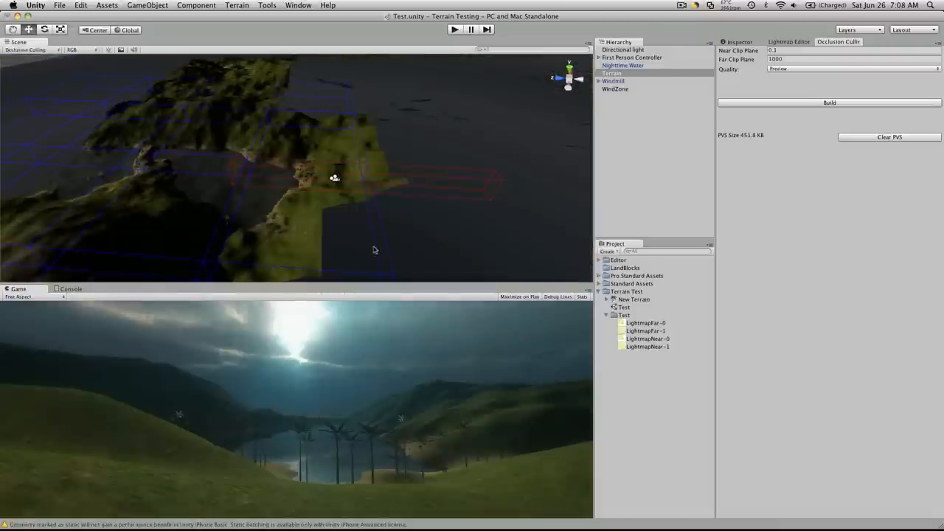
{"action": "mouse_move", "coordinate": [383, 398]}
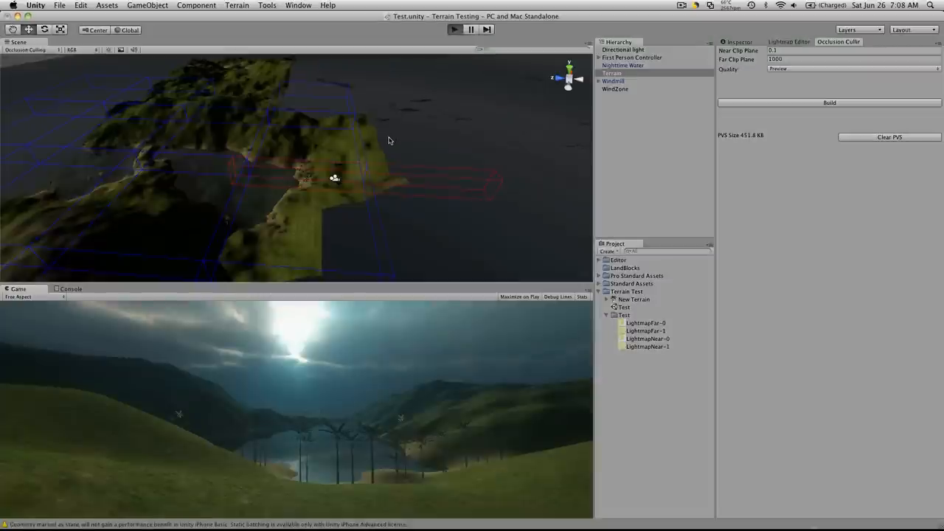
Play the scene, move the player, and show Stats reading 297 draw calls at about 136 FPS.
{"action": "left_click", "coordinate": [455, 30]}
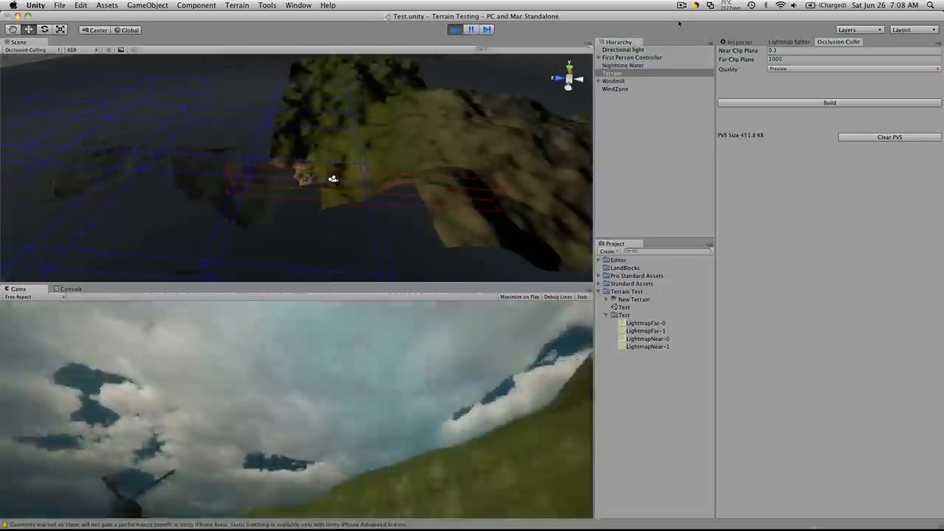
{"action": "left_click", "coordinate": [633, 57]}
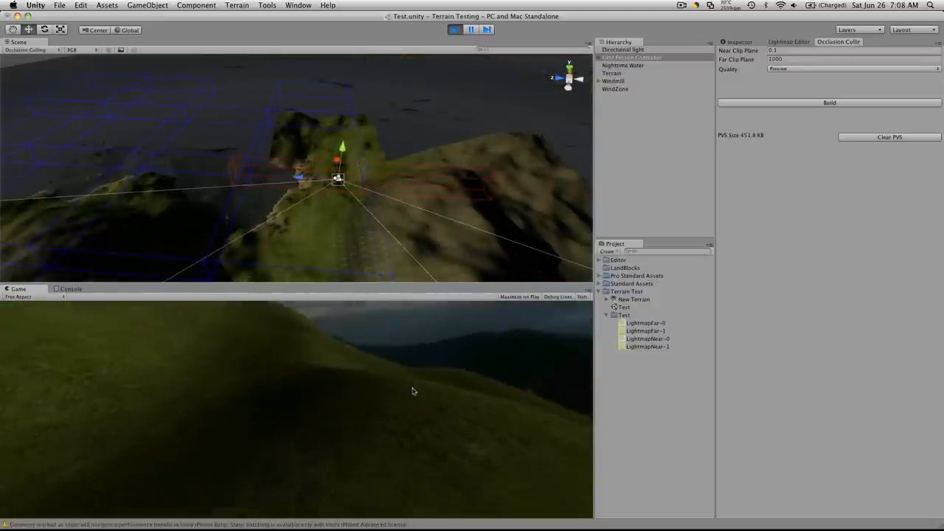
{"action": "left_click", "coordinate": [582, 297]}
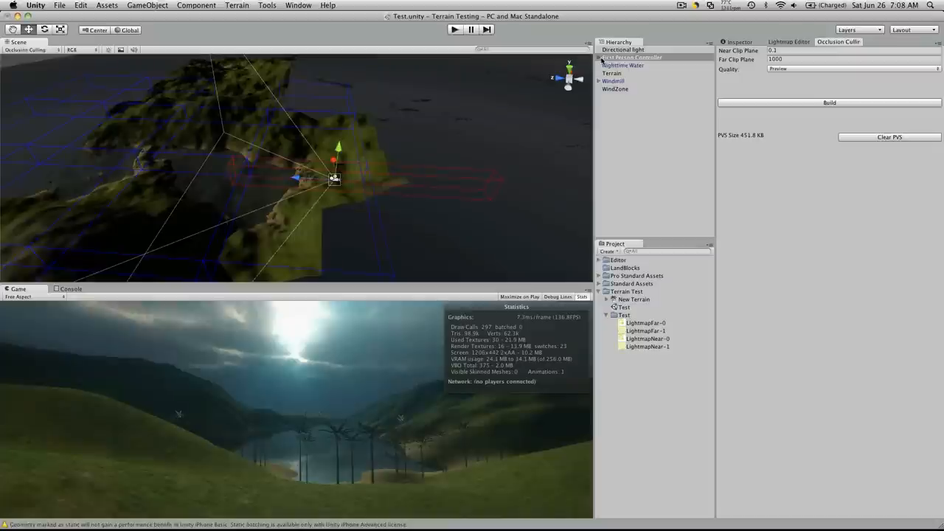
Reveal the controller's Graphics and Main Camera children, inspect the camera, then return to the controller.
{"action": "left_click", "coordinate": [626, 73]}
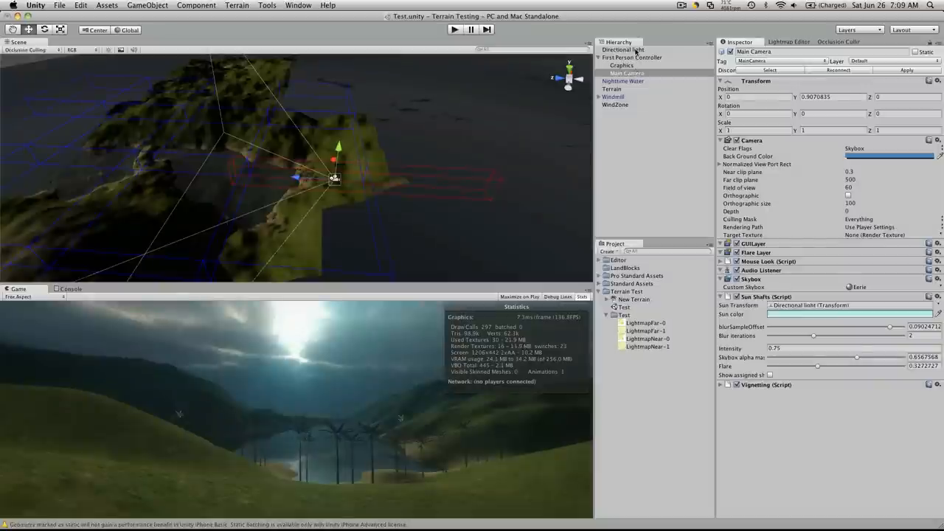
{"action": "left_click", "coordinate": [632, 56]}
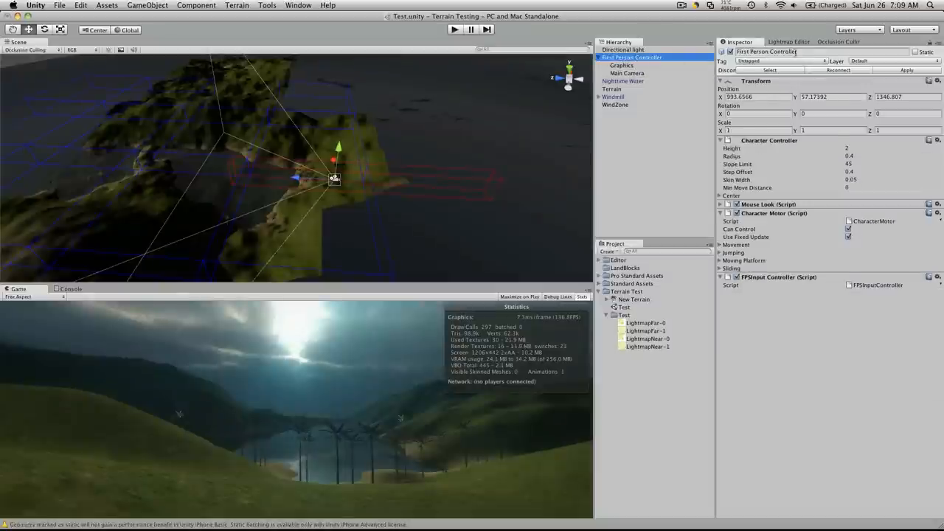
{"action": "left_click", "coordinate": [839, 42]}
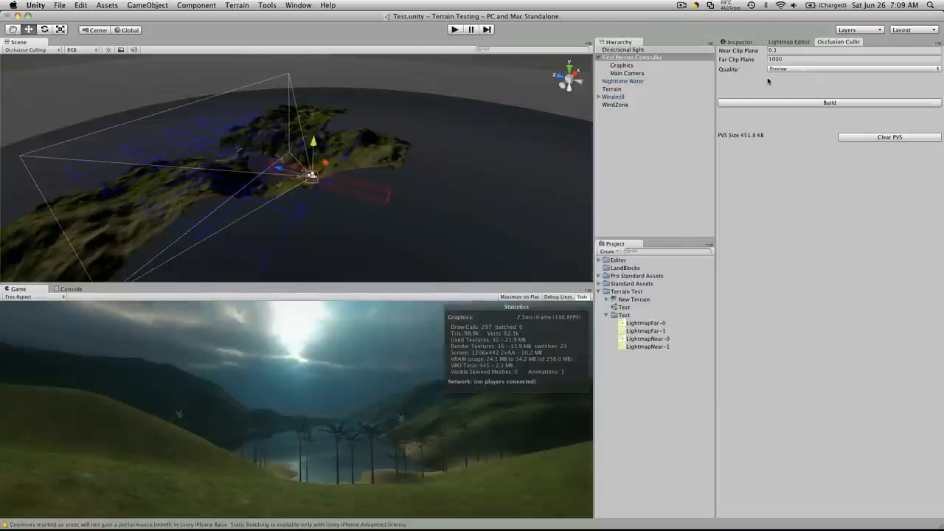
{"action": "mouse_move", "coordinate": [734, 87]}
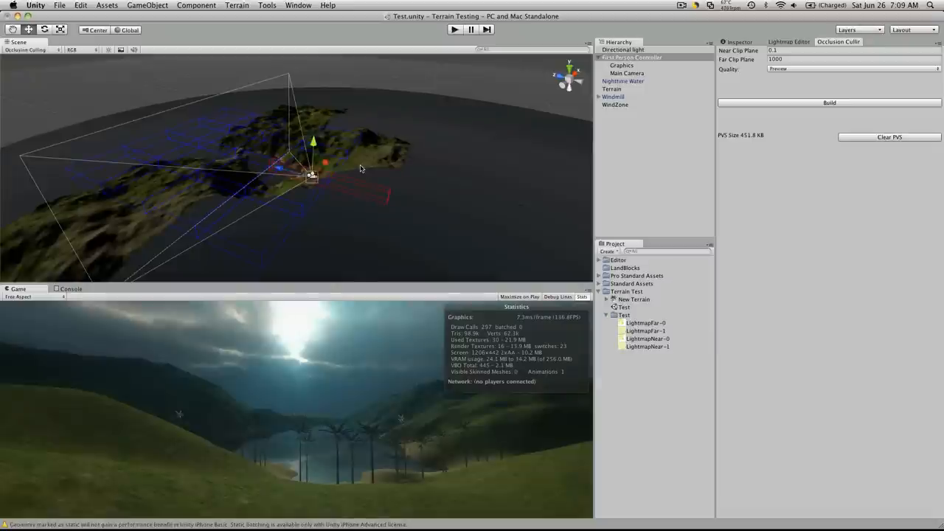
{"action": "mouse_move", "coordinate": [309, 152]}
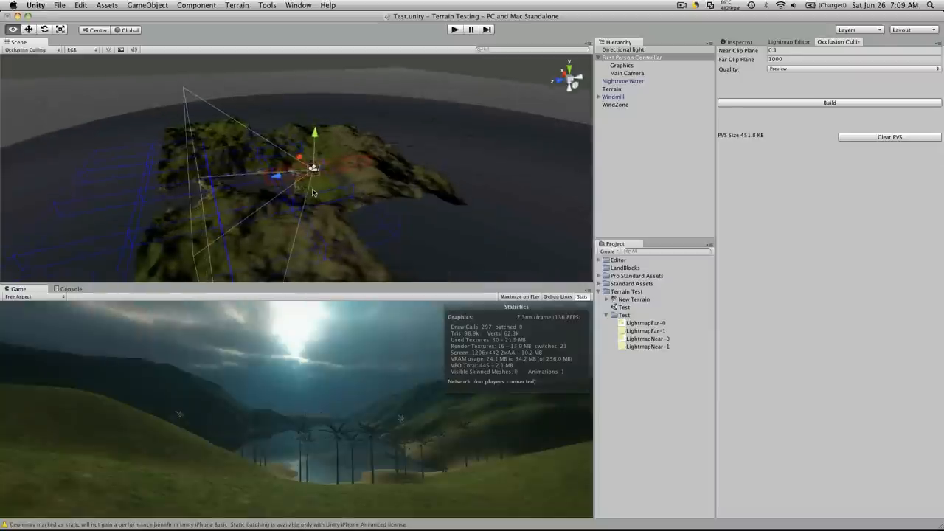
{"action": "mouse_move", "coordinate": [515, 179]}
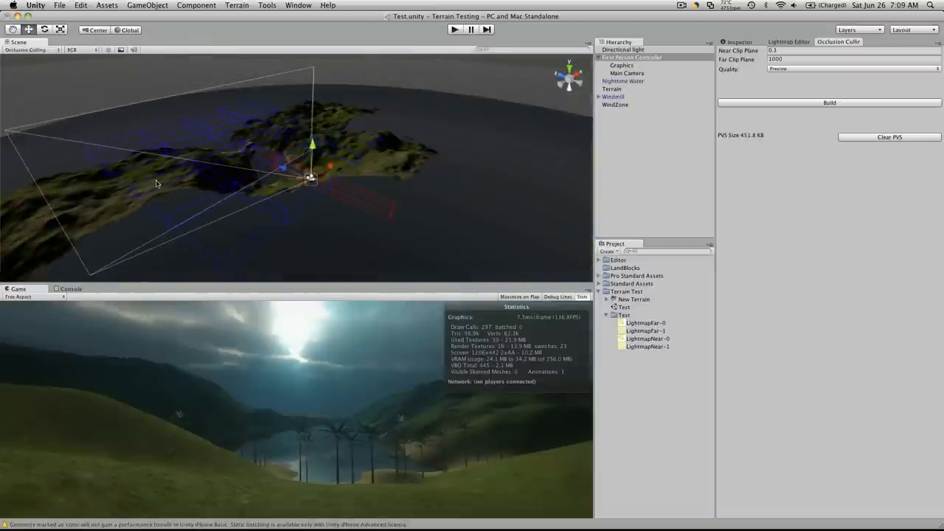
{"action": "mouse_move", "coordinate": [392, 142]}
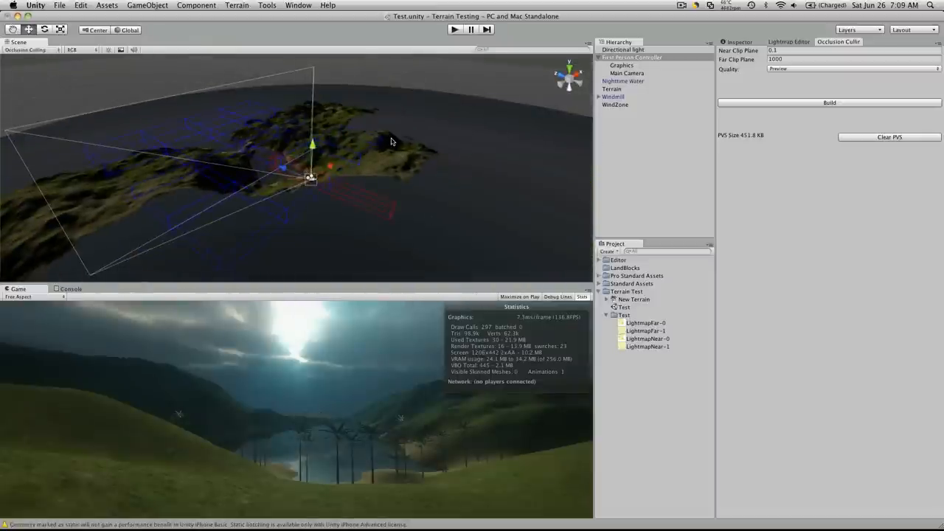